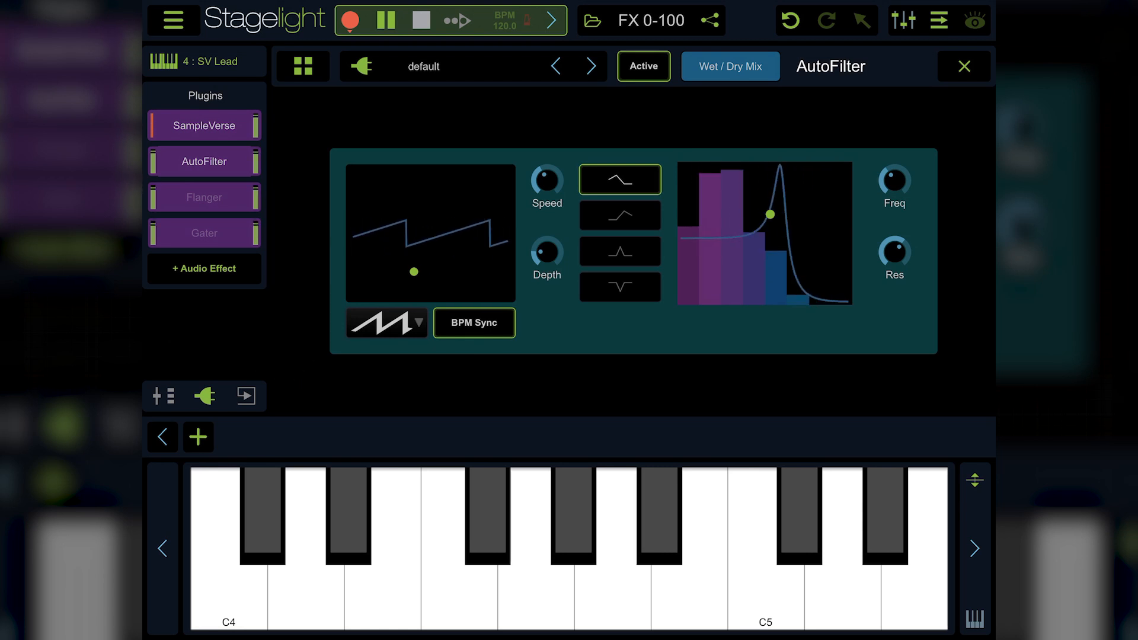
Open the AutoFilter LFO waveform dropdown to show sine, saw, square and random shapes
click(386, 323)
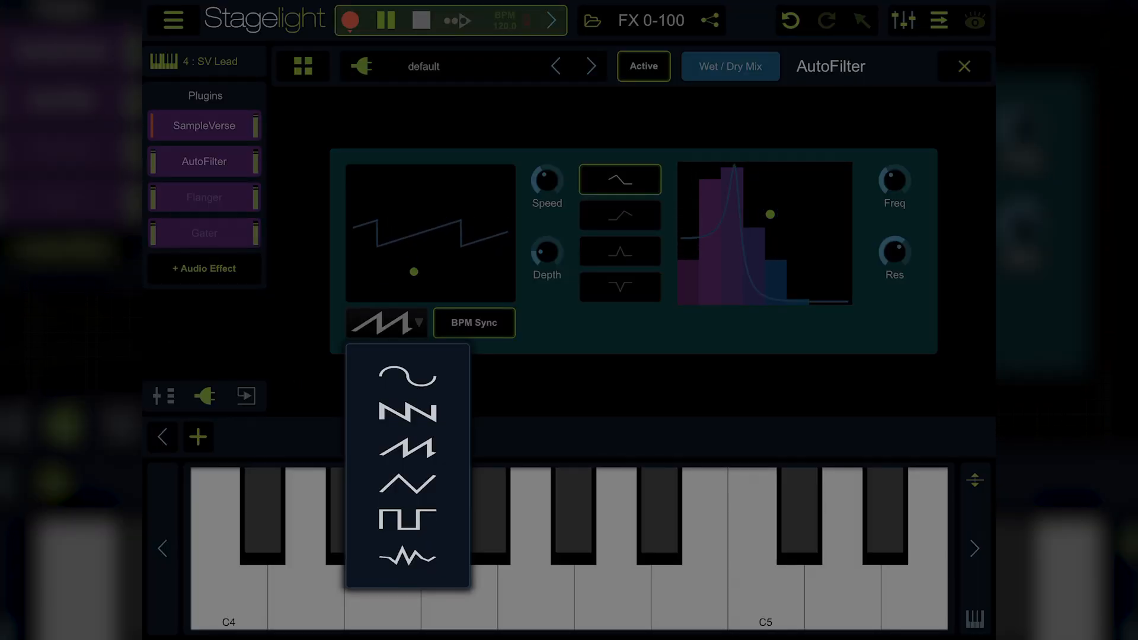